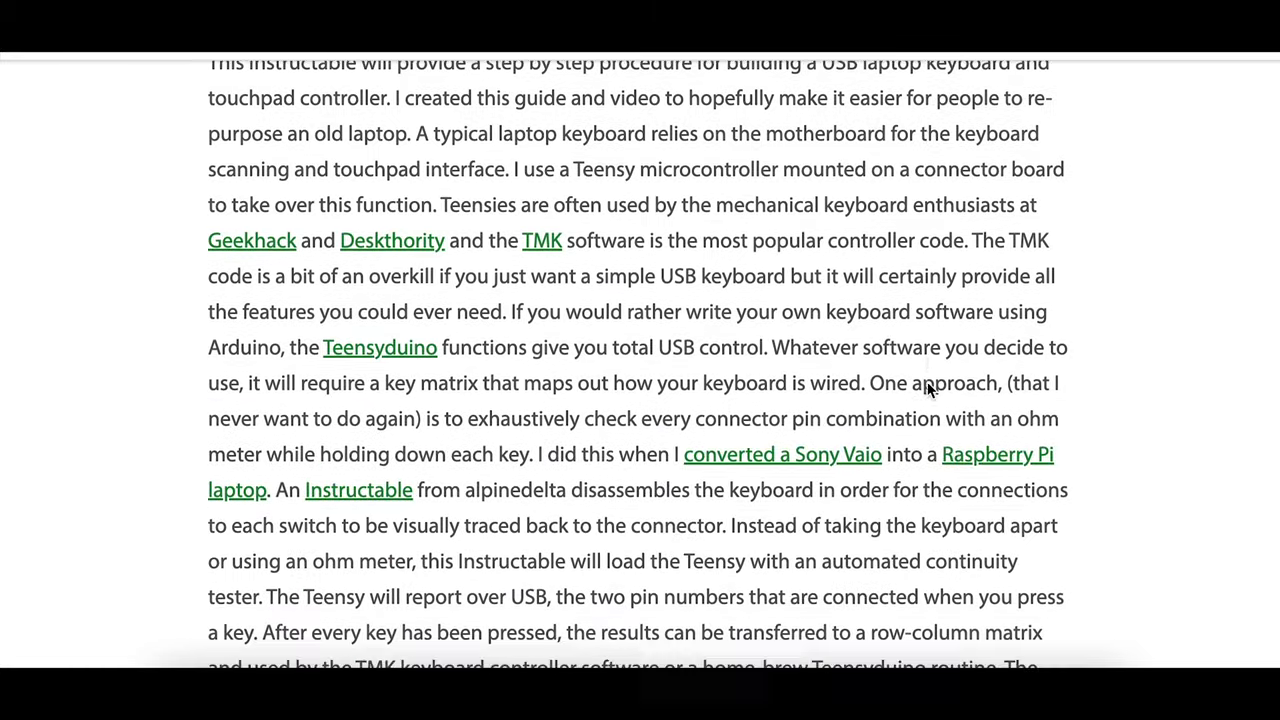
scroll(down, 3)
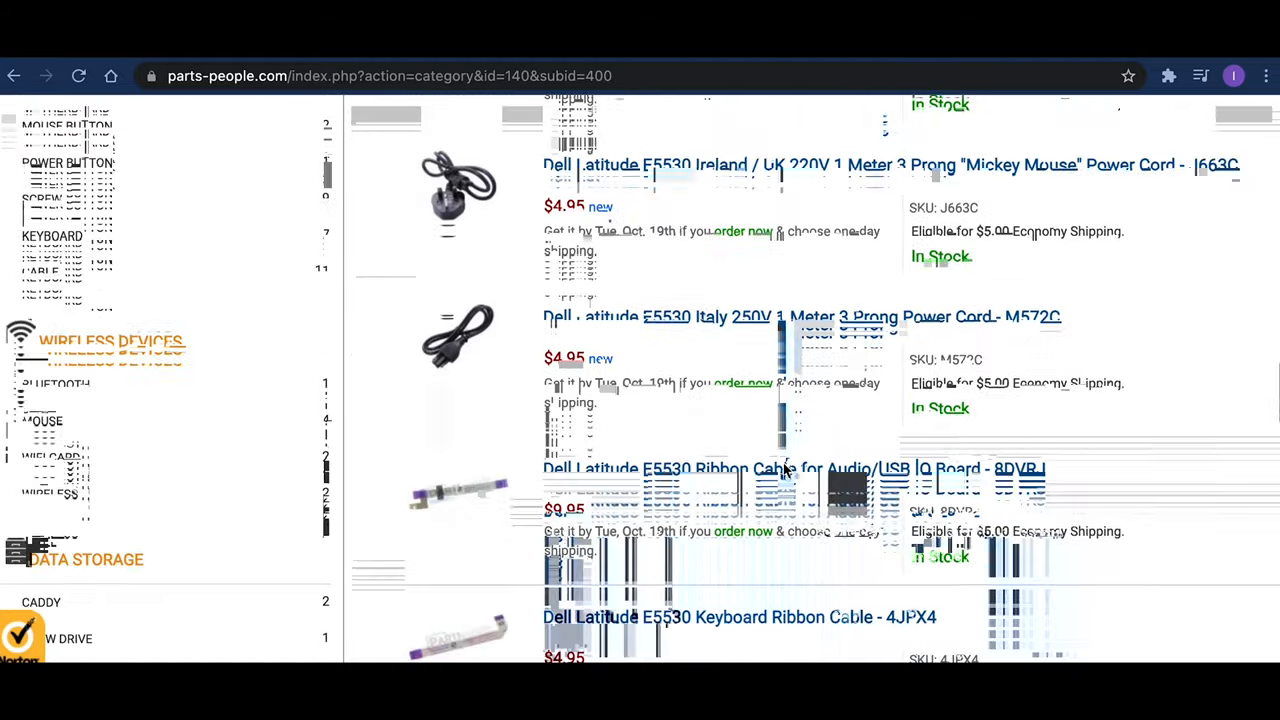
scroll(down, 3)
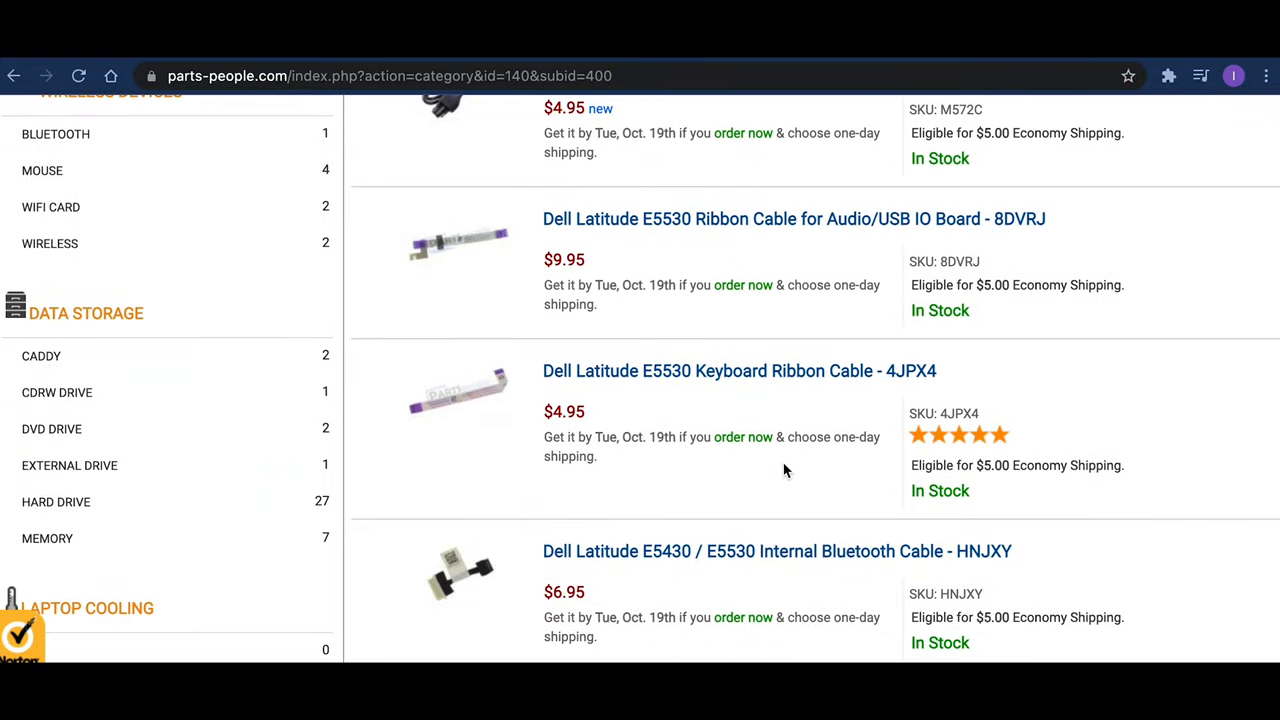
scroll(down, 3)
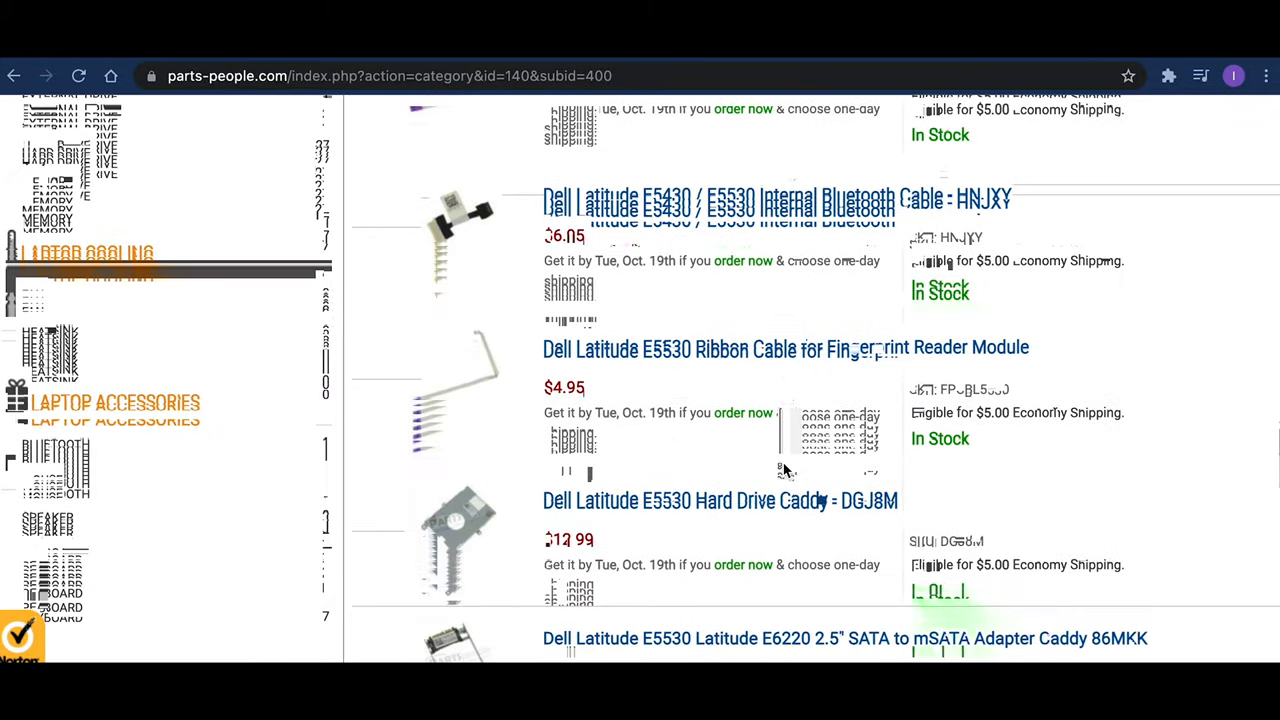